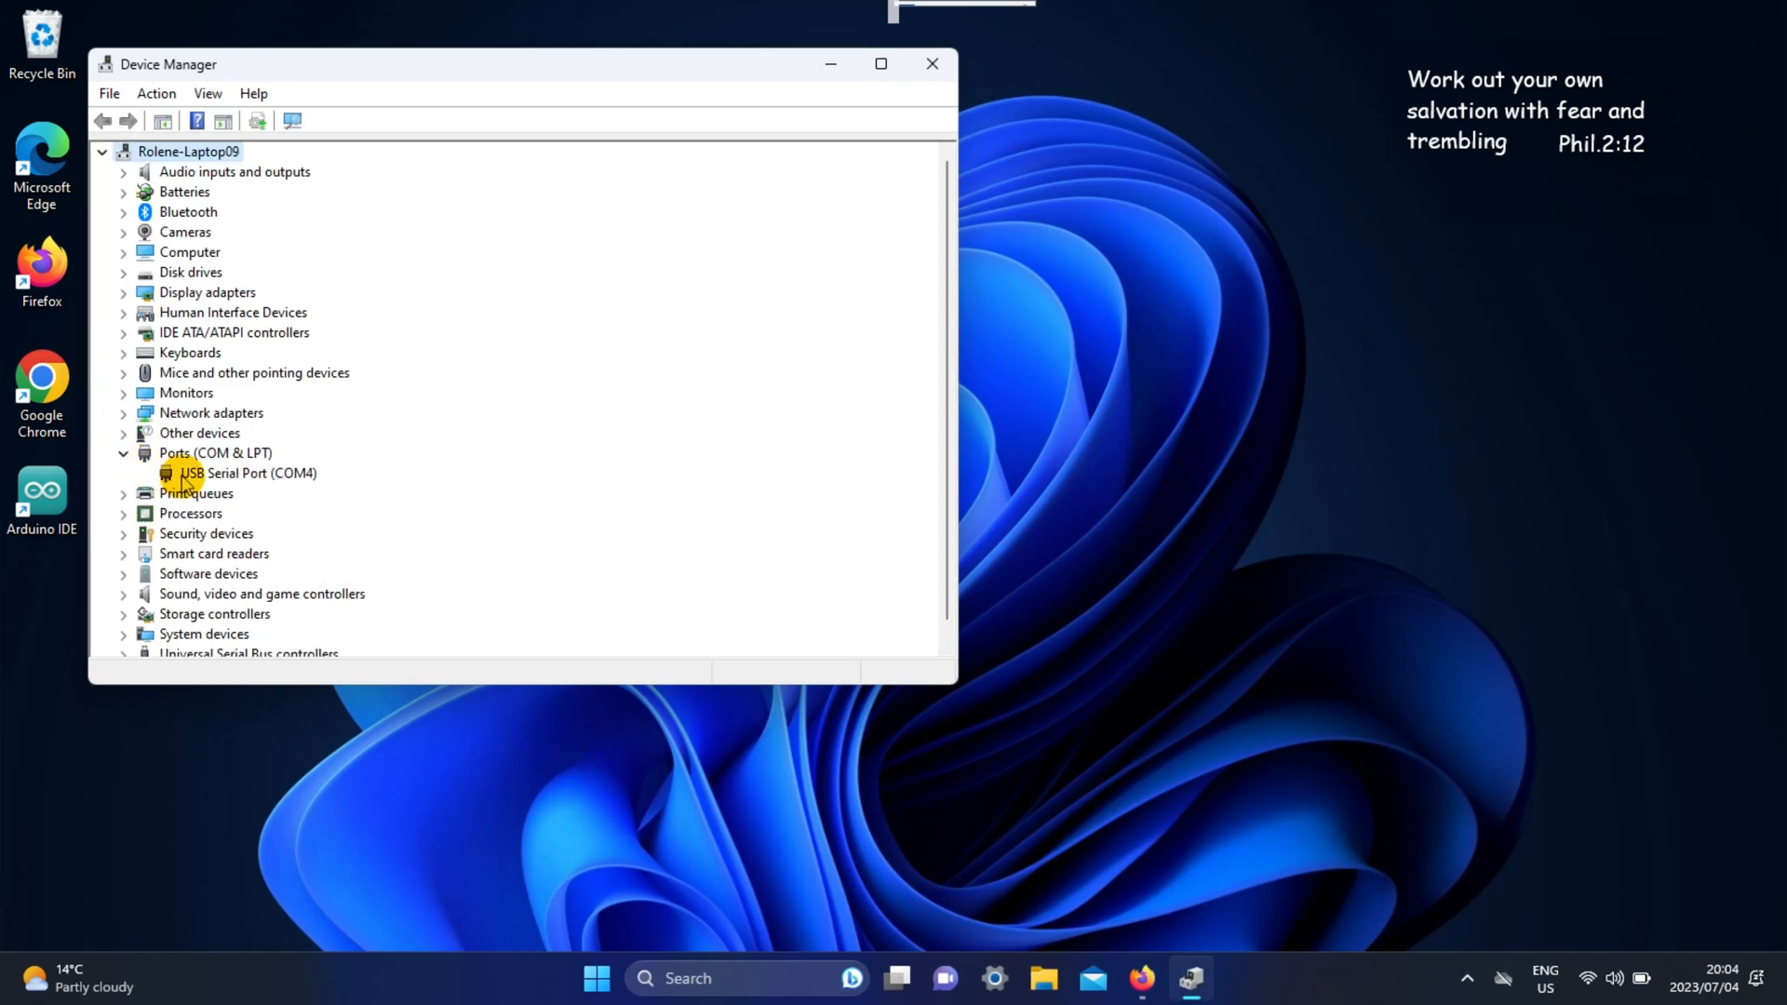
Identify the Arduino as USB Serial Port (COM4) under Ports, then close Device Manager.
{"action": "left_click", "coordinate": [240, 473]}
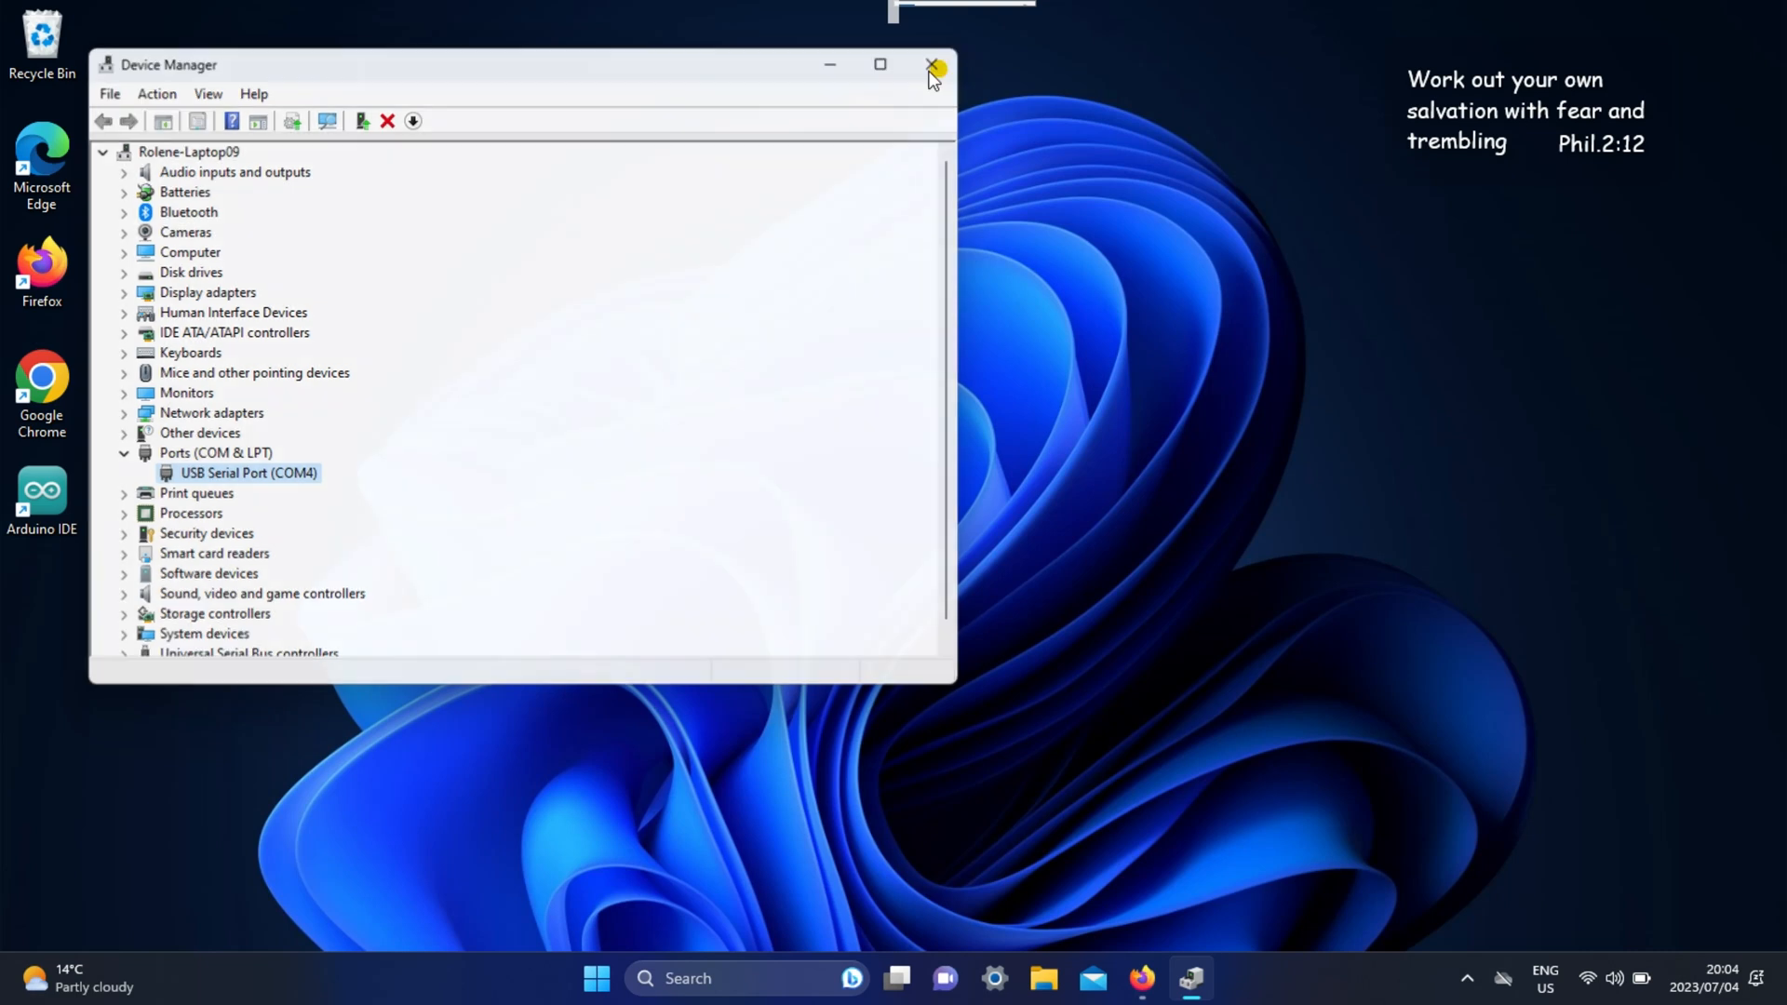
{"action": "left_click", "coordinate": [931, 65]}
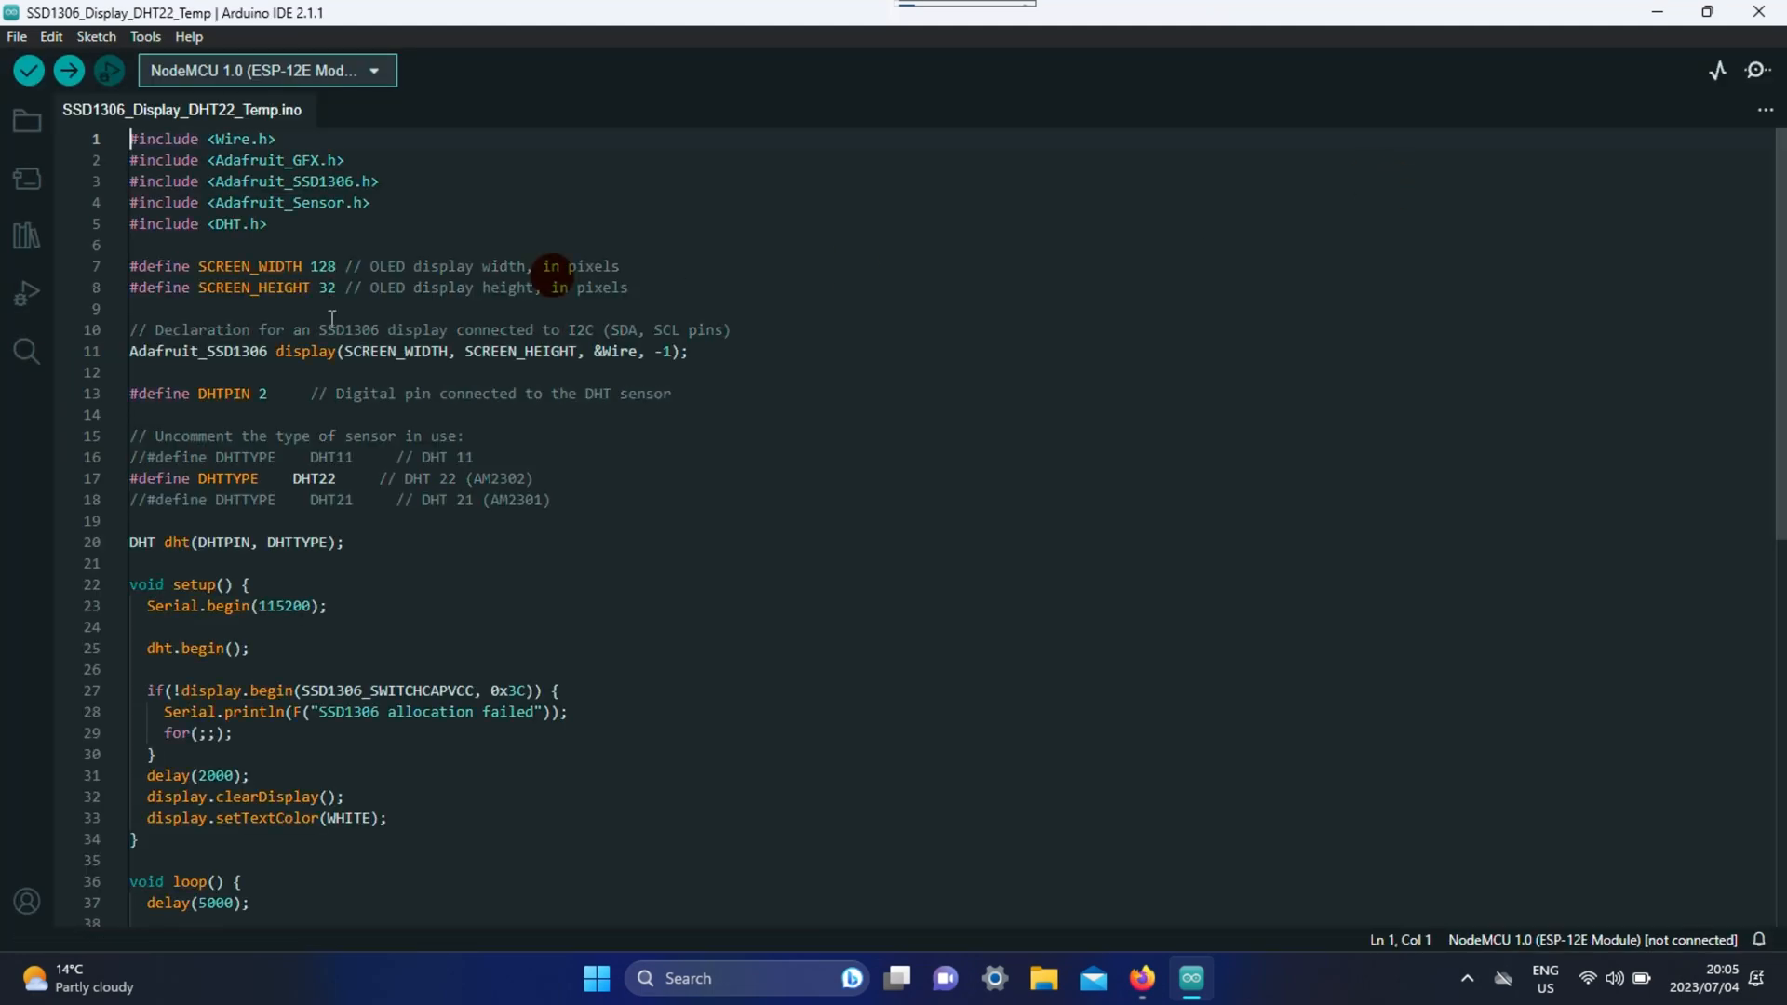
Search the Library Manager for 'adafruit gfx', confirming Adafruit GFX Library 1.11.5 is installed.
{"action": "left_click", "coordinate": [26, 236]}
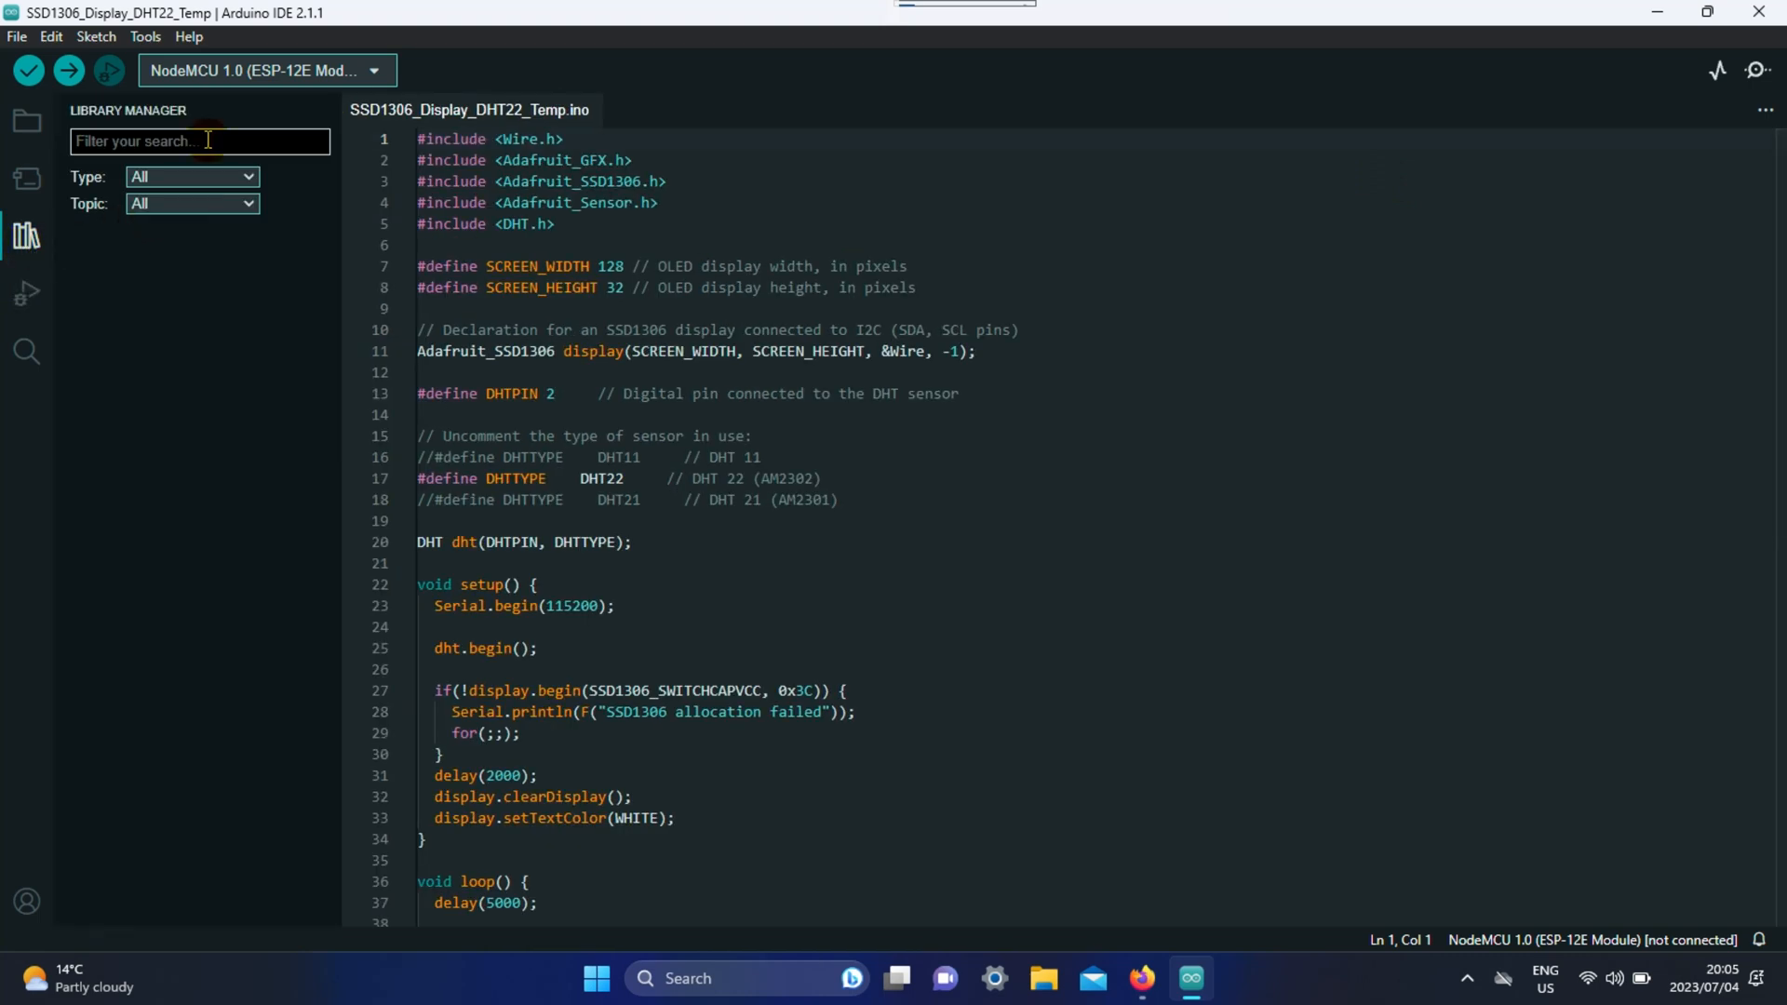
{"action": "type", "text": "adafruit gf"}
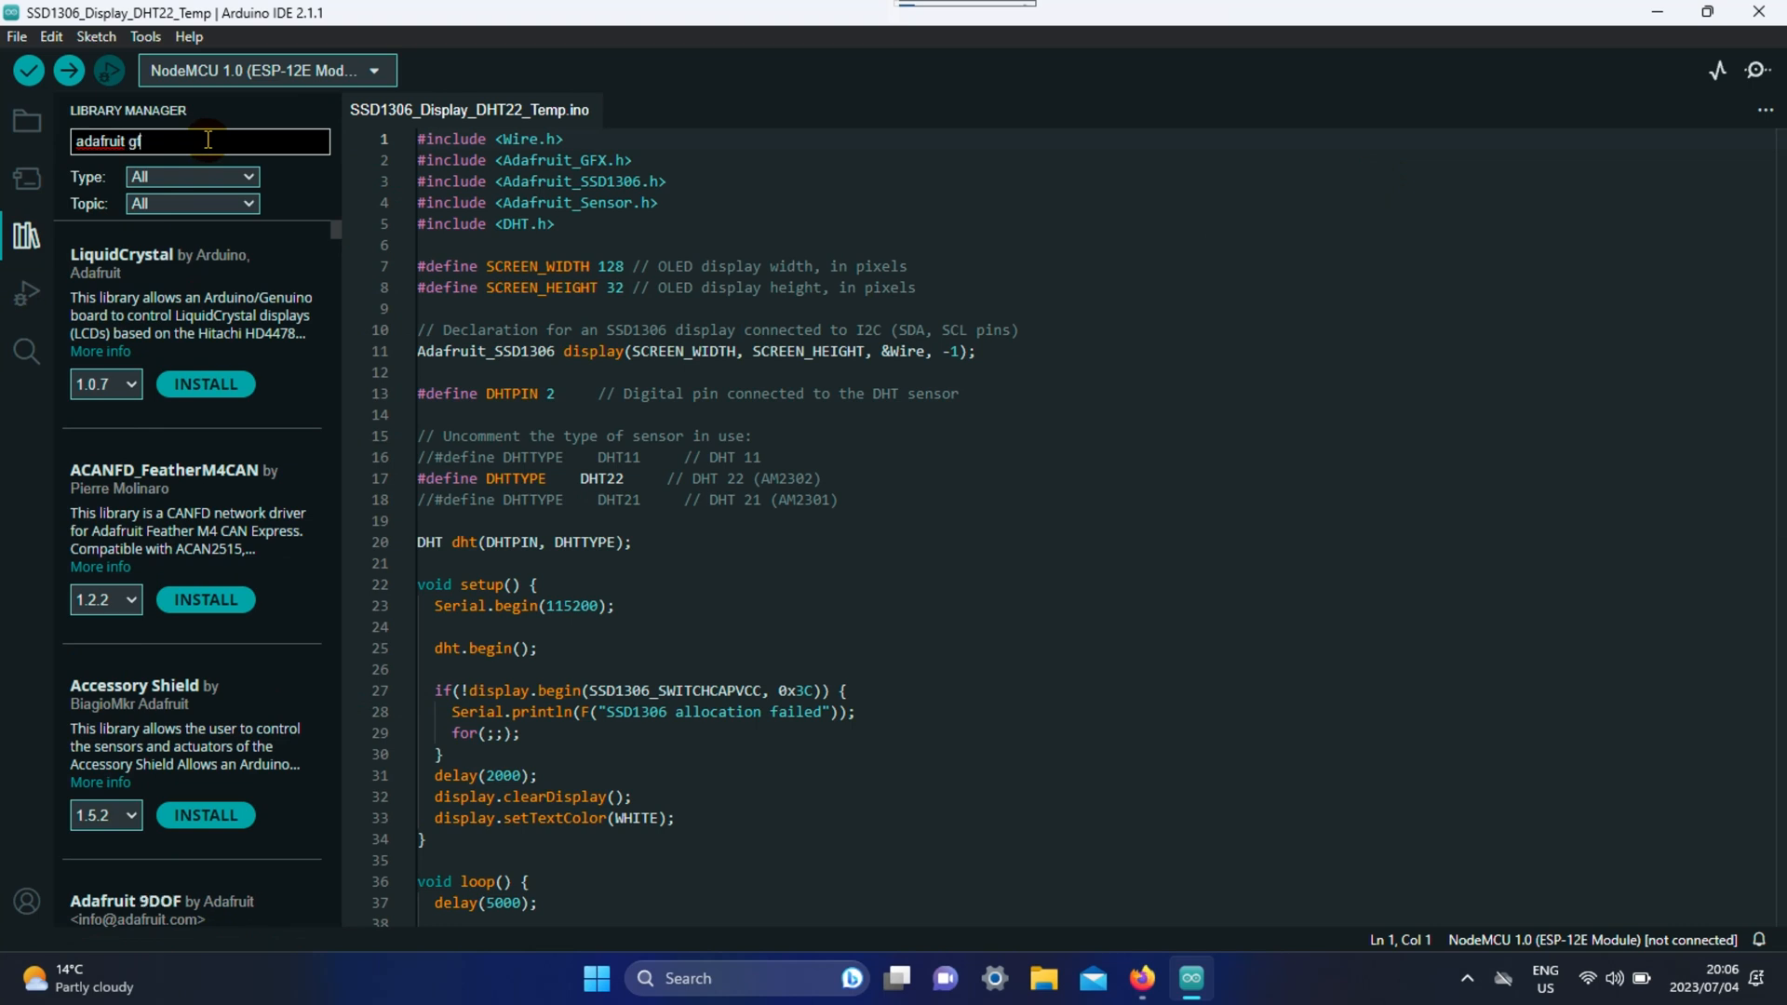
{"action": "type", "text": "x"}
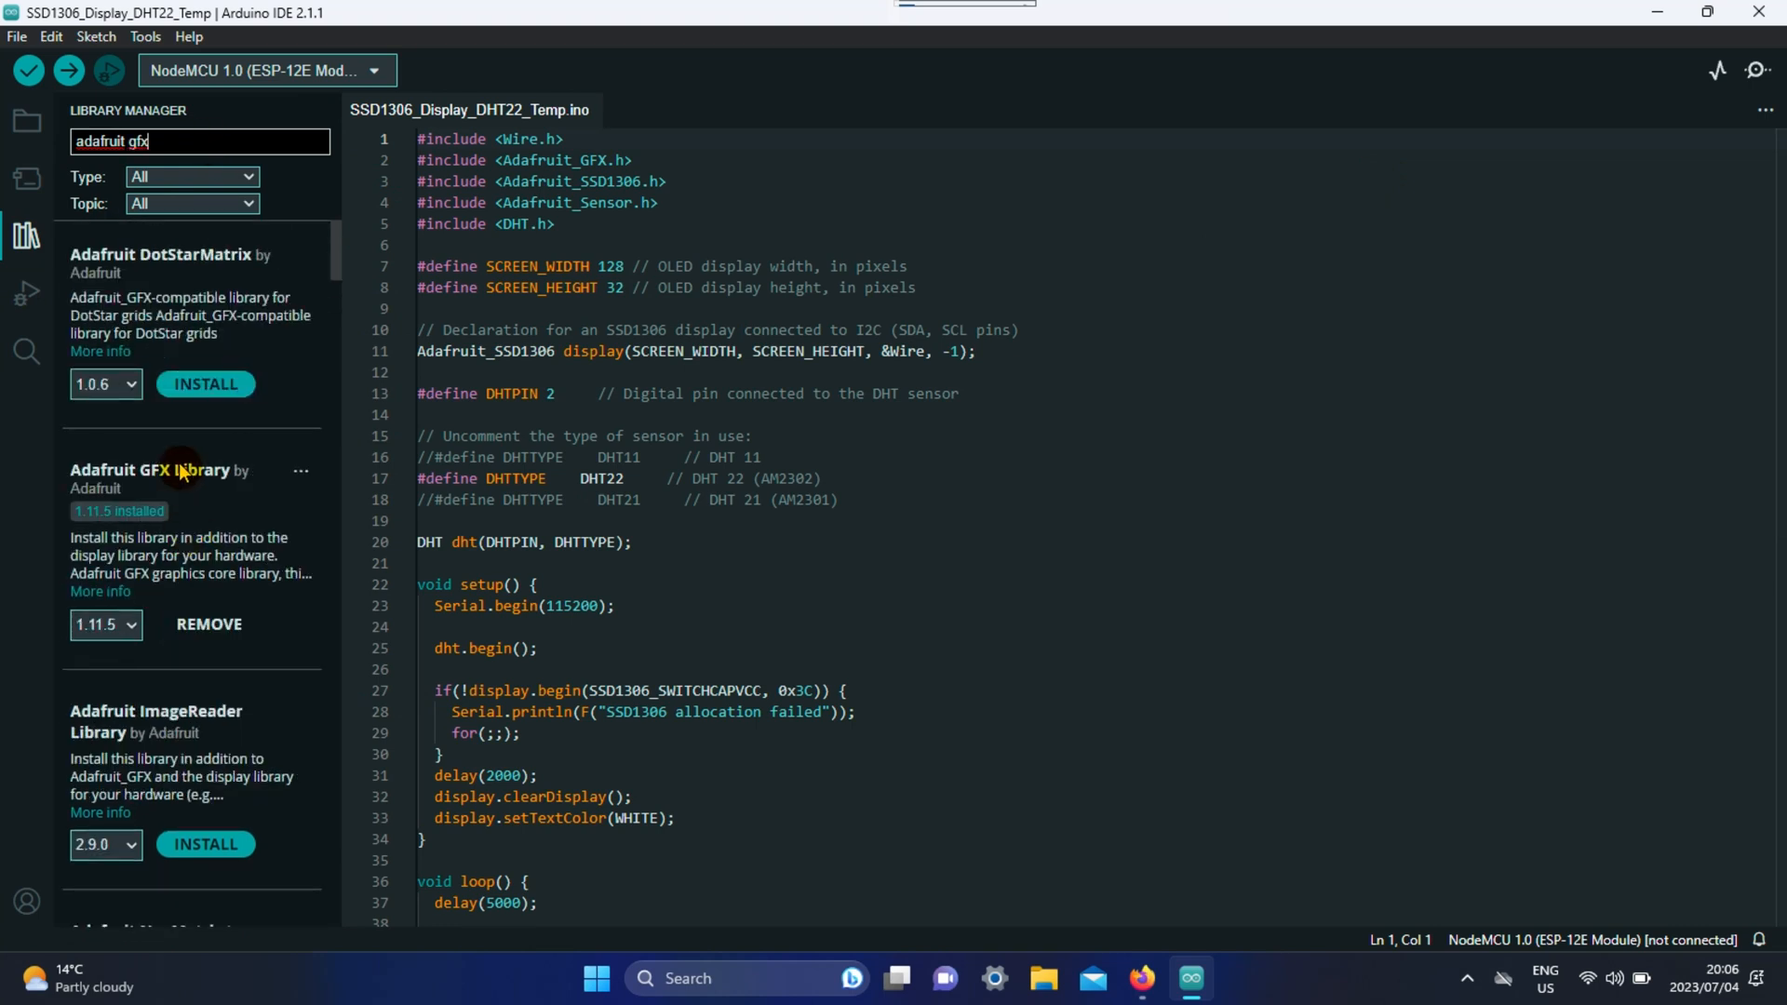
{"action": "mouse_move", "coordinate": [234, 499]}
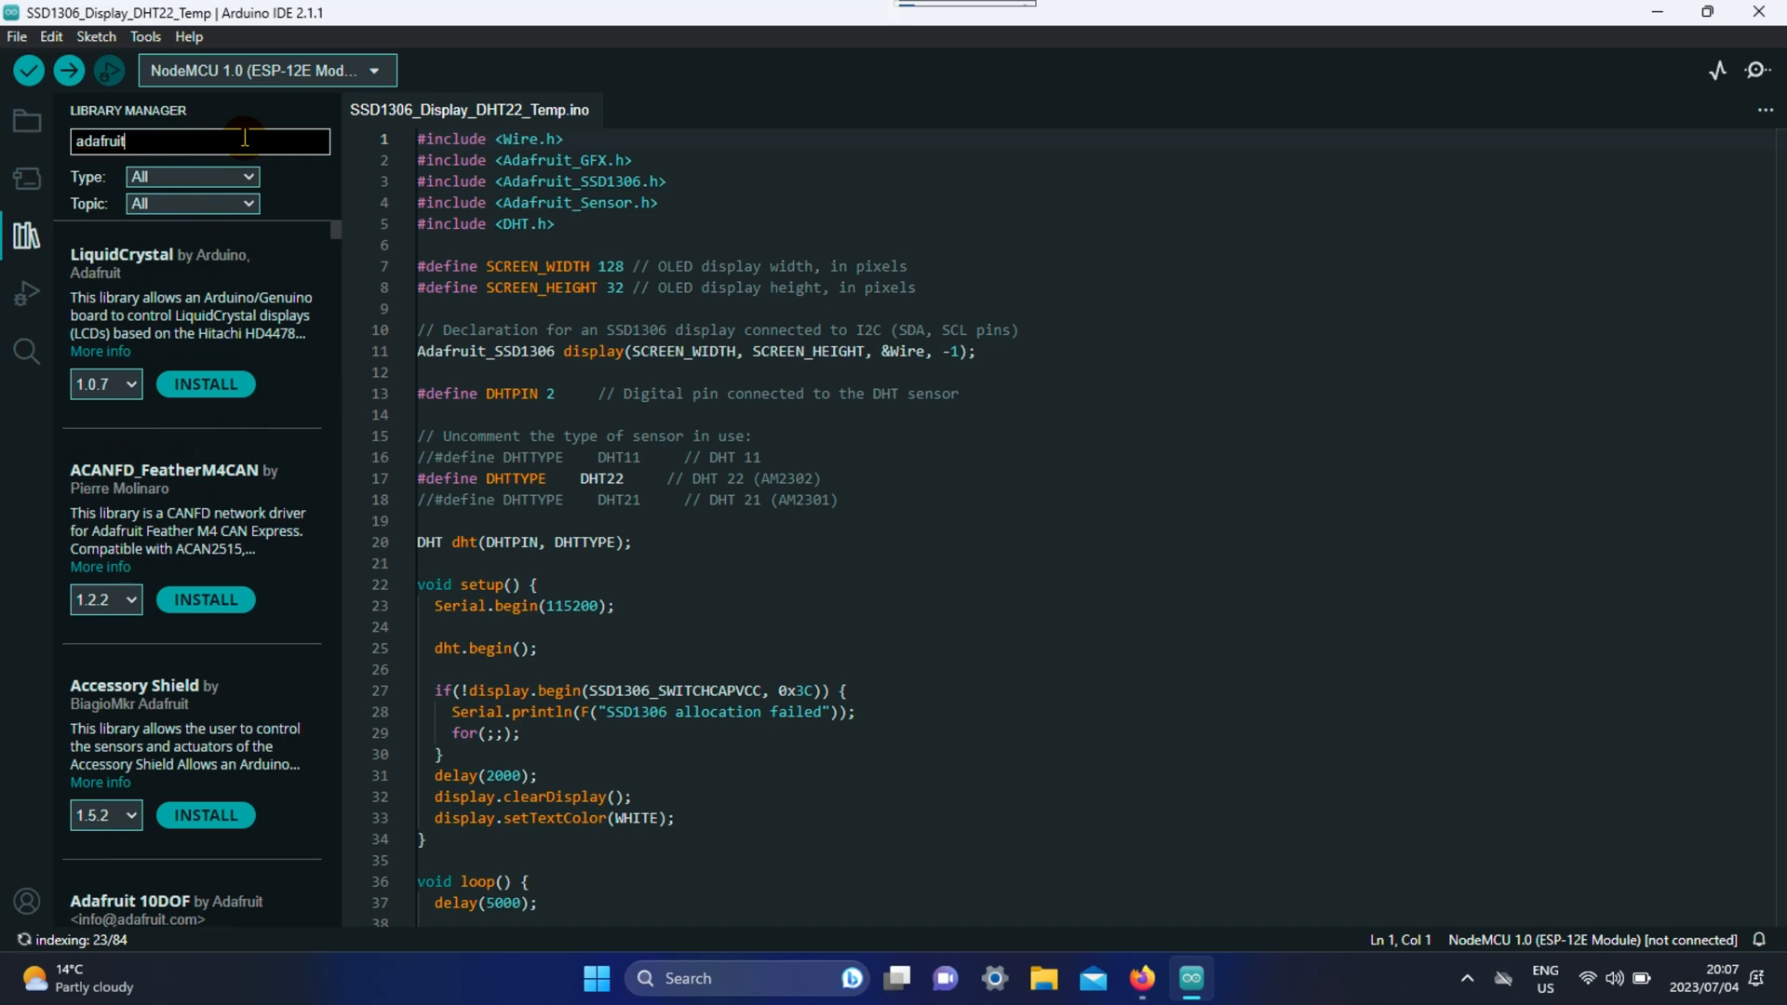
Confirm DHT sensor library 1.4.4 and Adafruit Unified Sensor 1.1.9 are installed, then hide the library panel.
{"action": "type", "text": "d"}
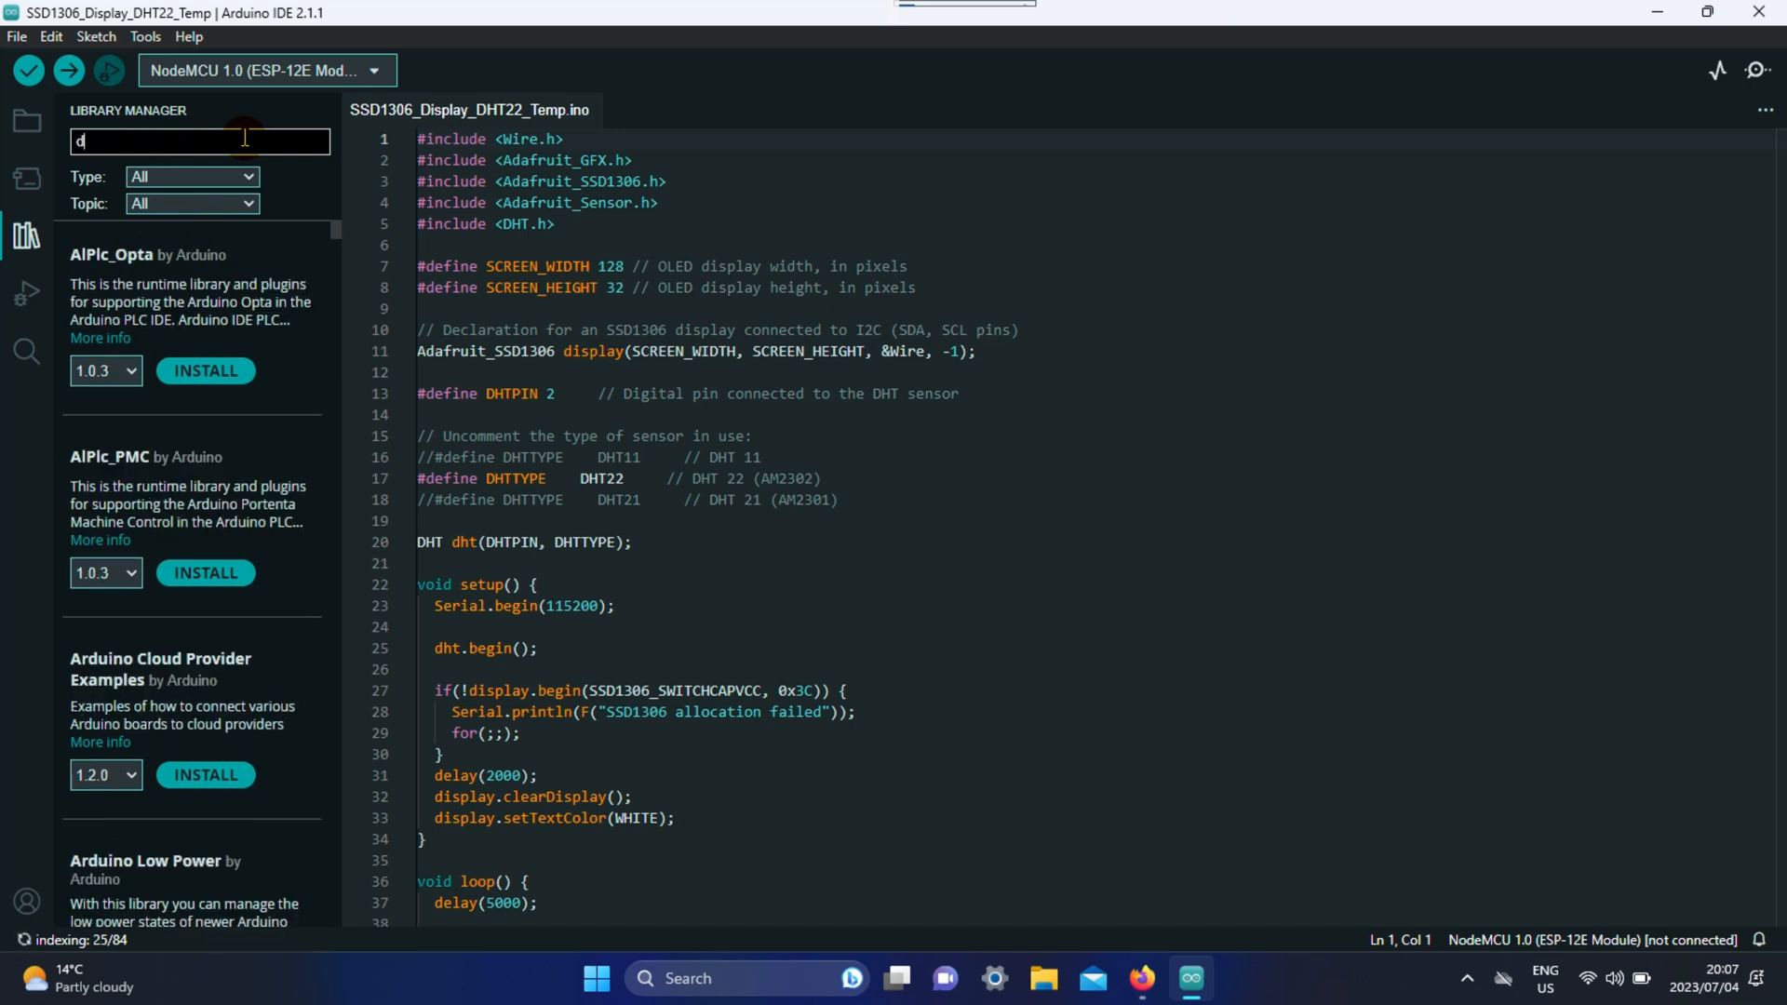
{"action": "type", "text": "ht22"}
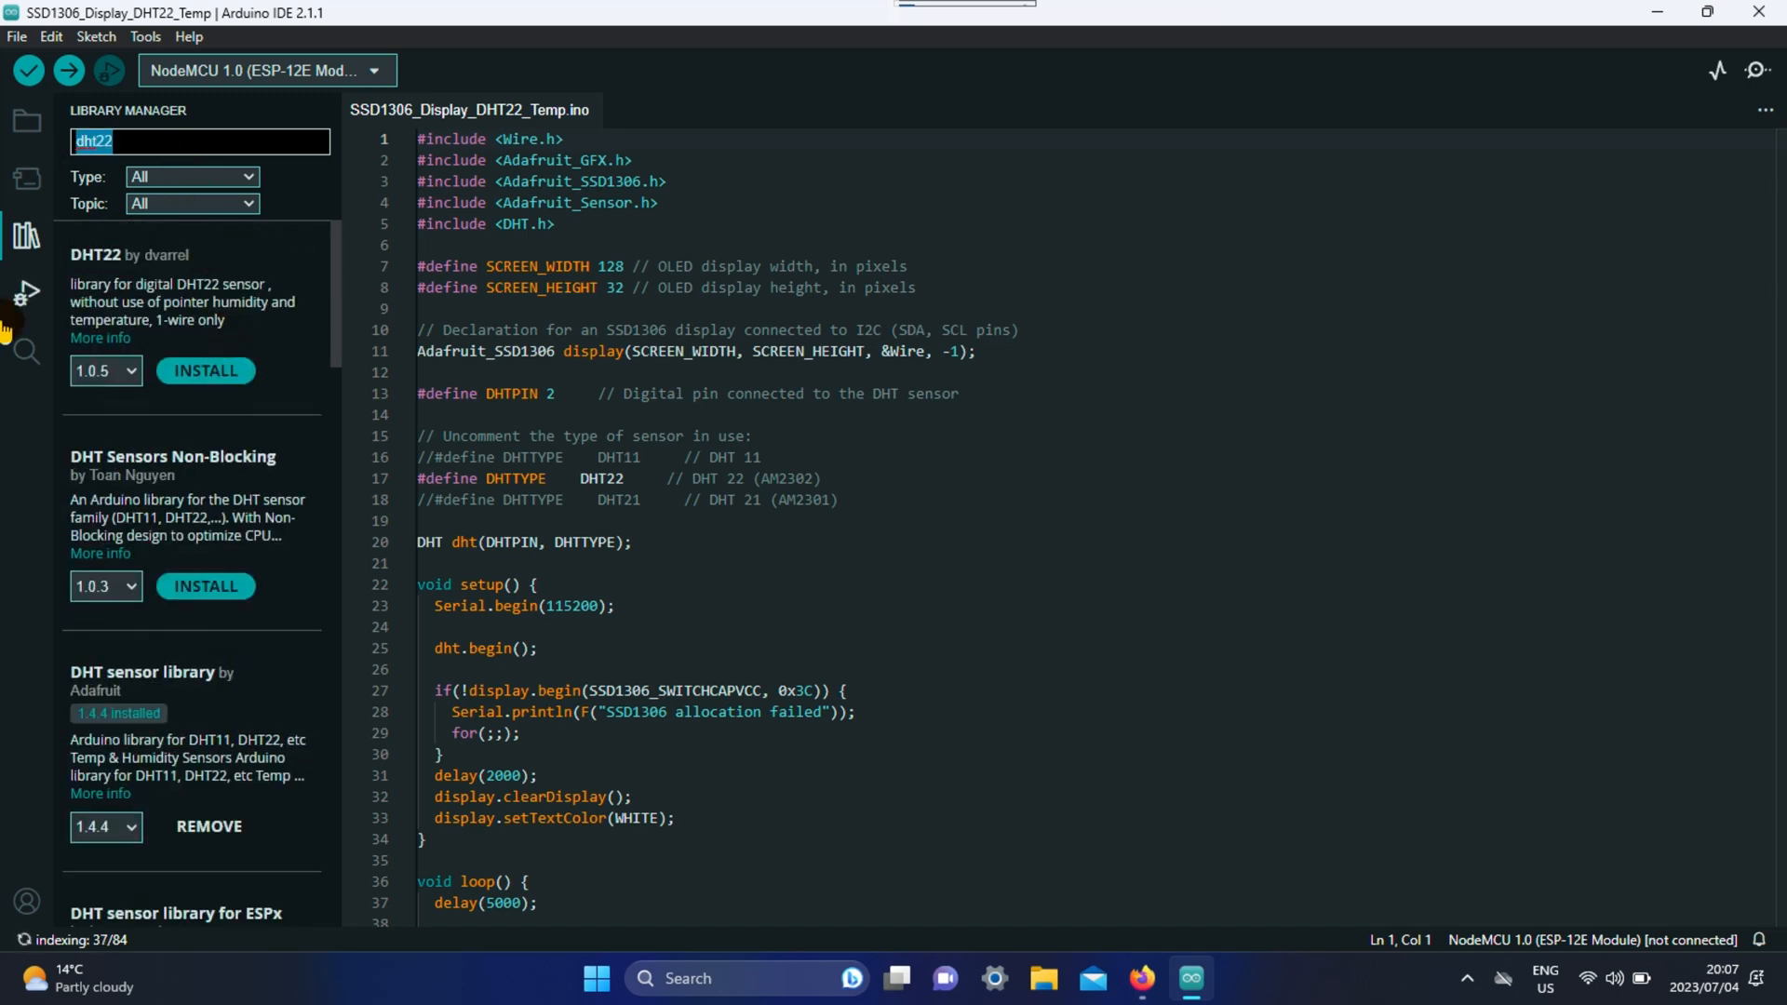
{"action": "type", "text": "adafruit unified sensor"}
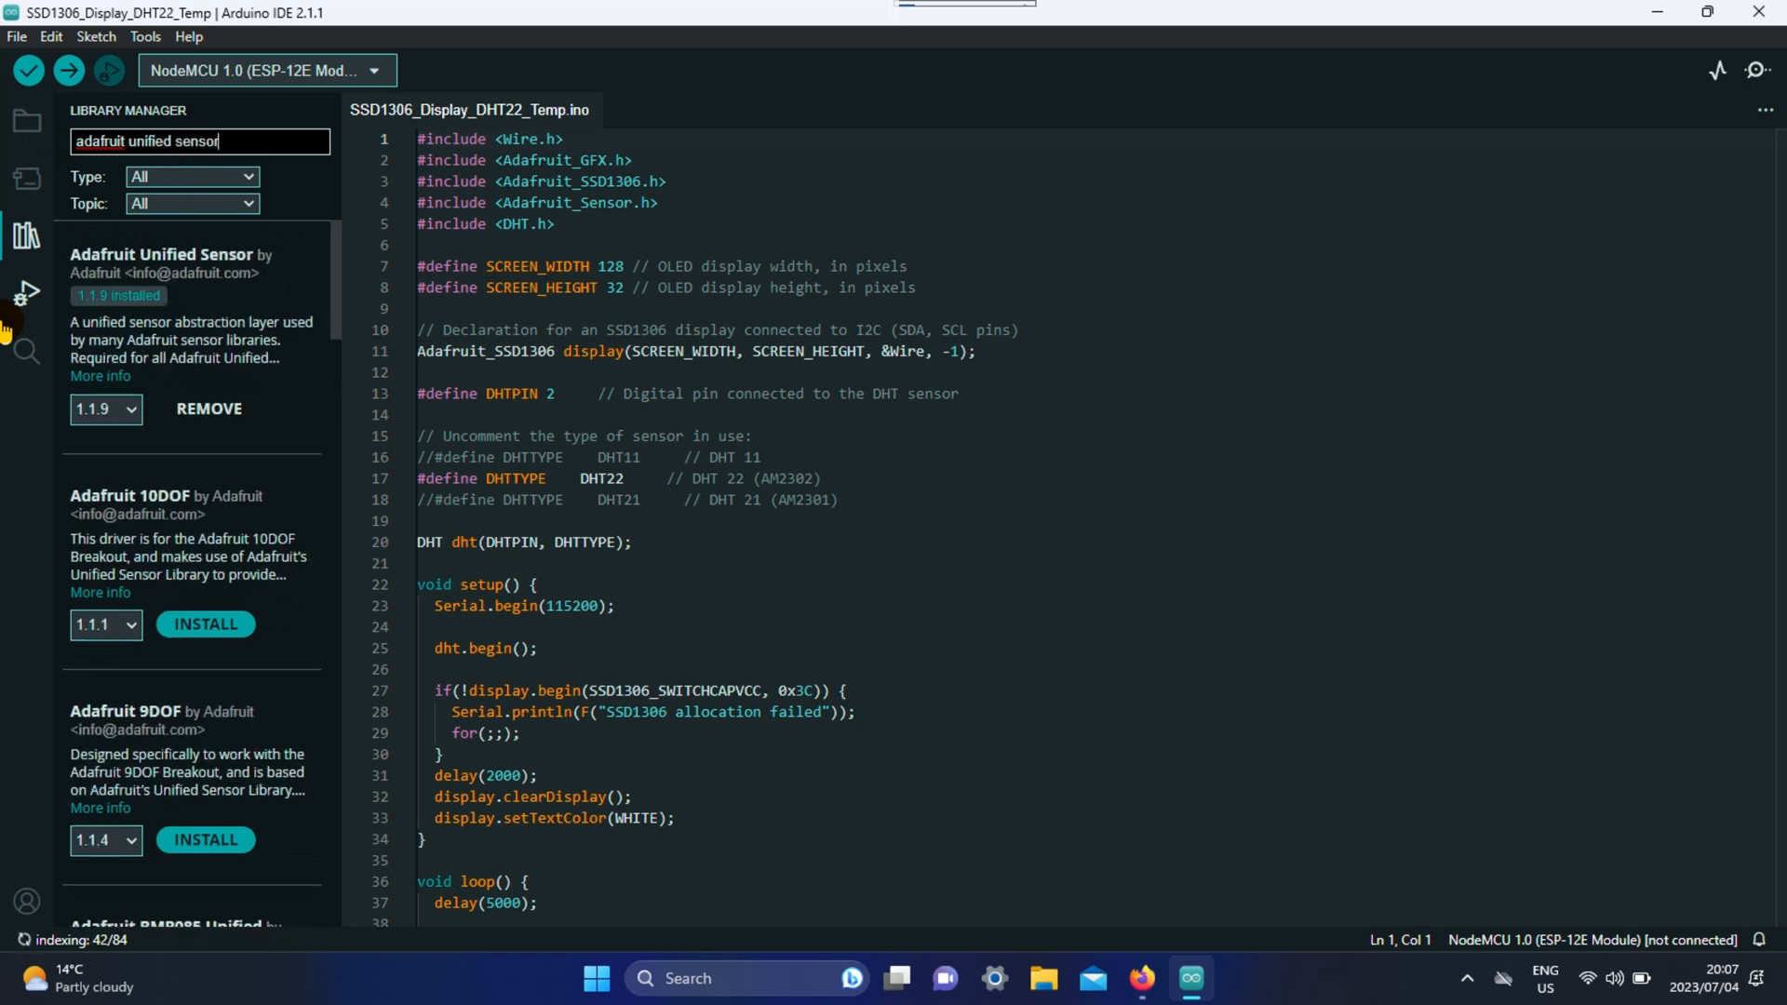
{"action": "mouse_move", "coordinate": [93, 289]}
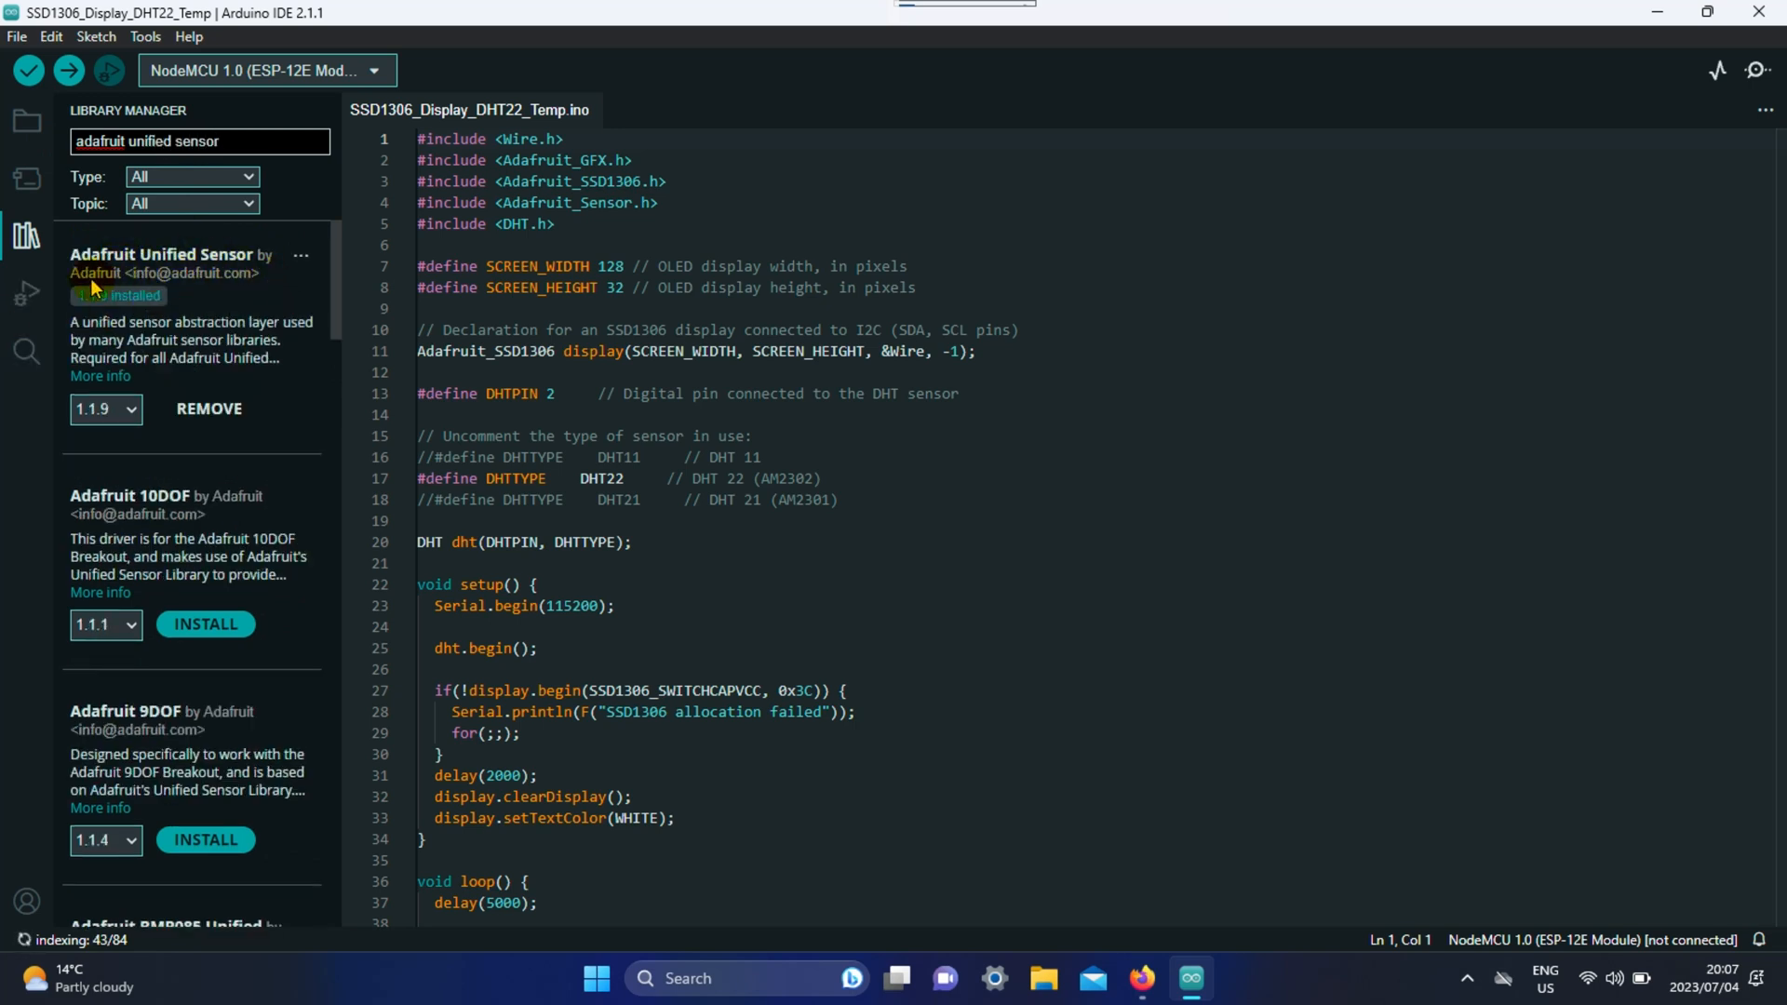
{"action": "left_click", "coordinate": [26, 236]}
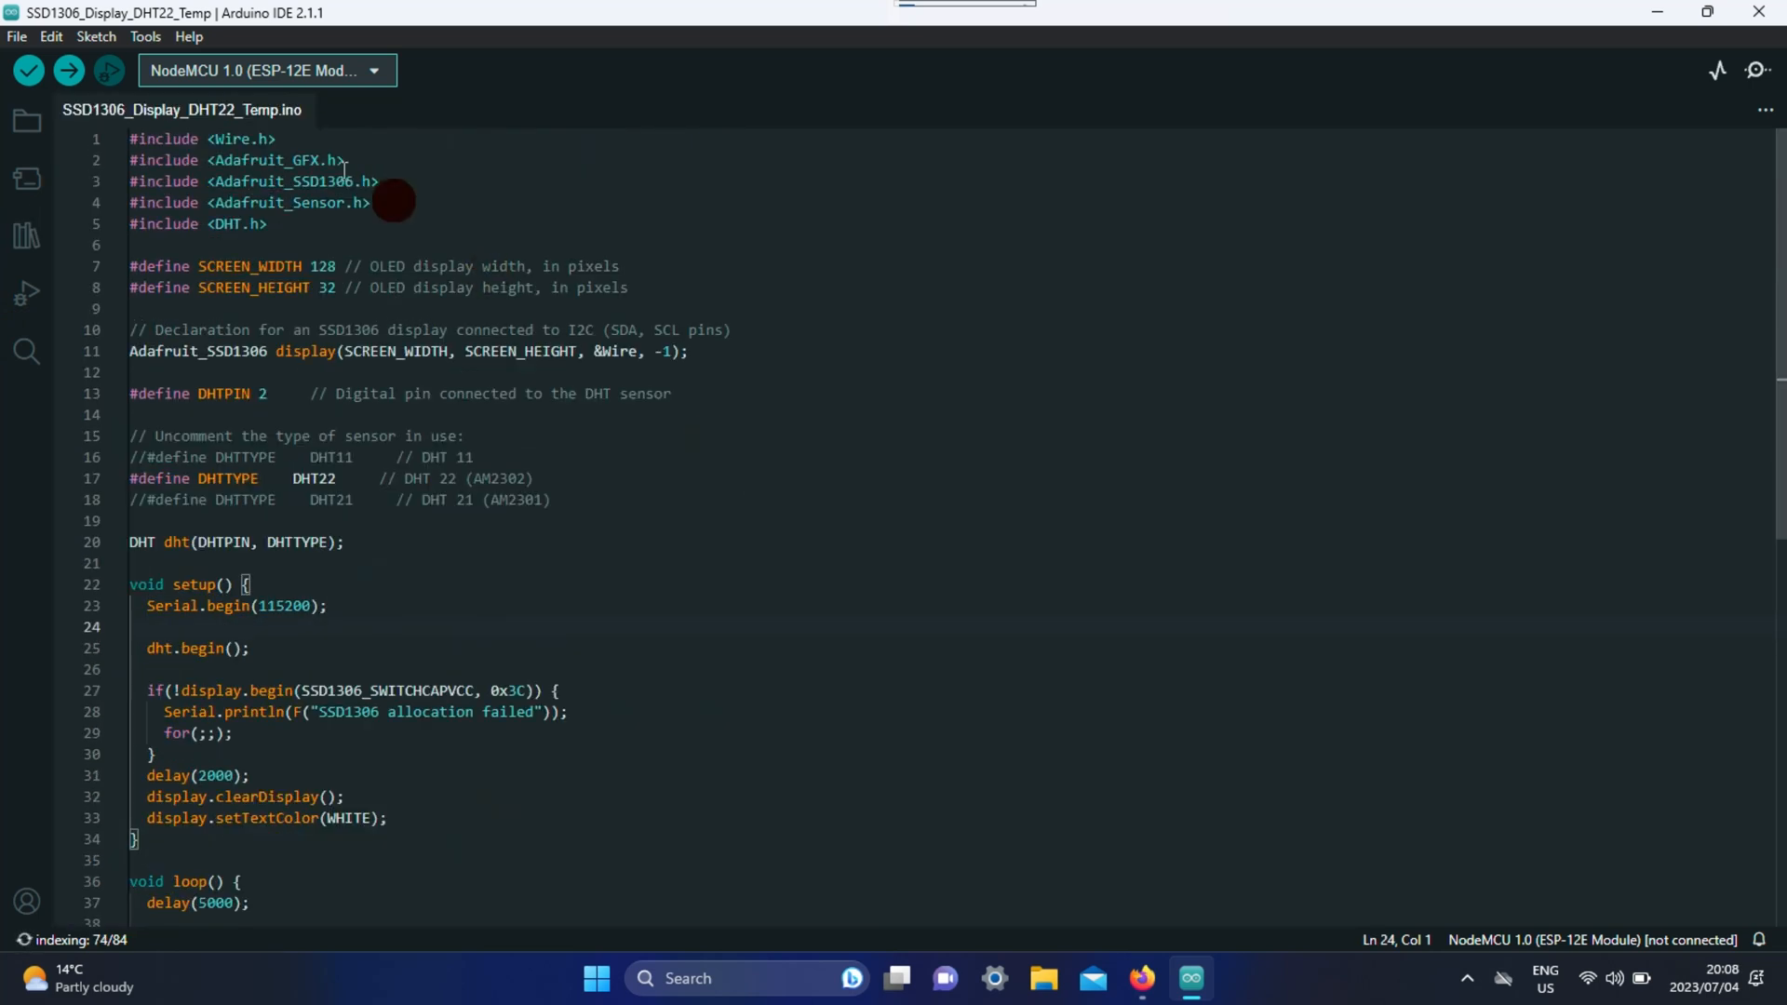
Select Arduino Nano on COM4 with the ATmega328P (Old Bootloader) processor via the Tools menu.
{"action": "left_click", "coordinate": [145, 35]}
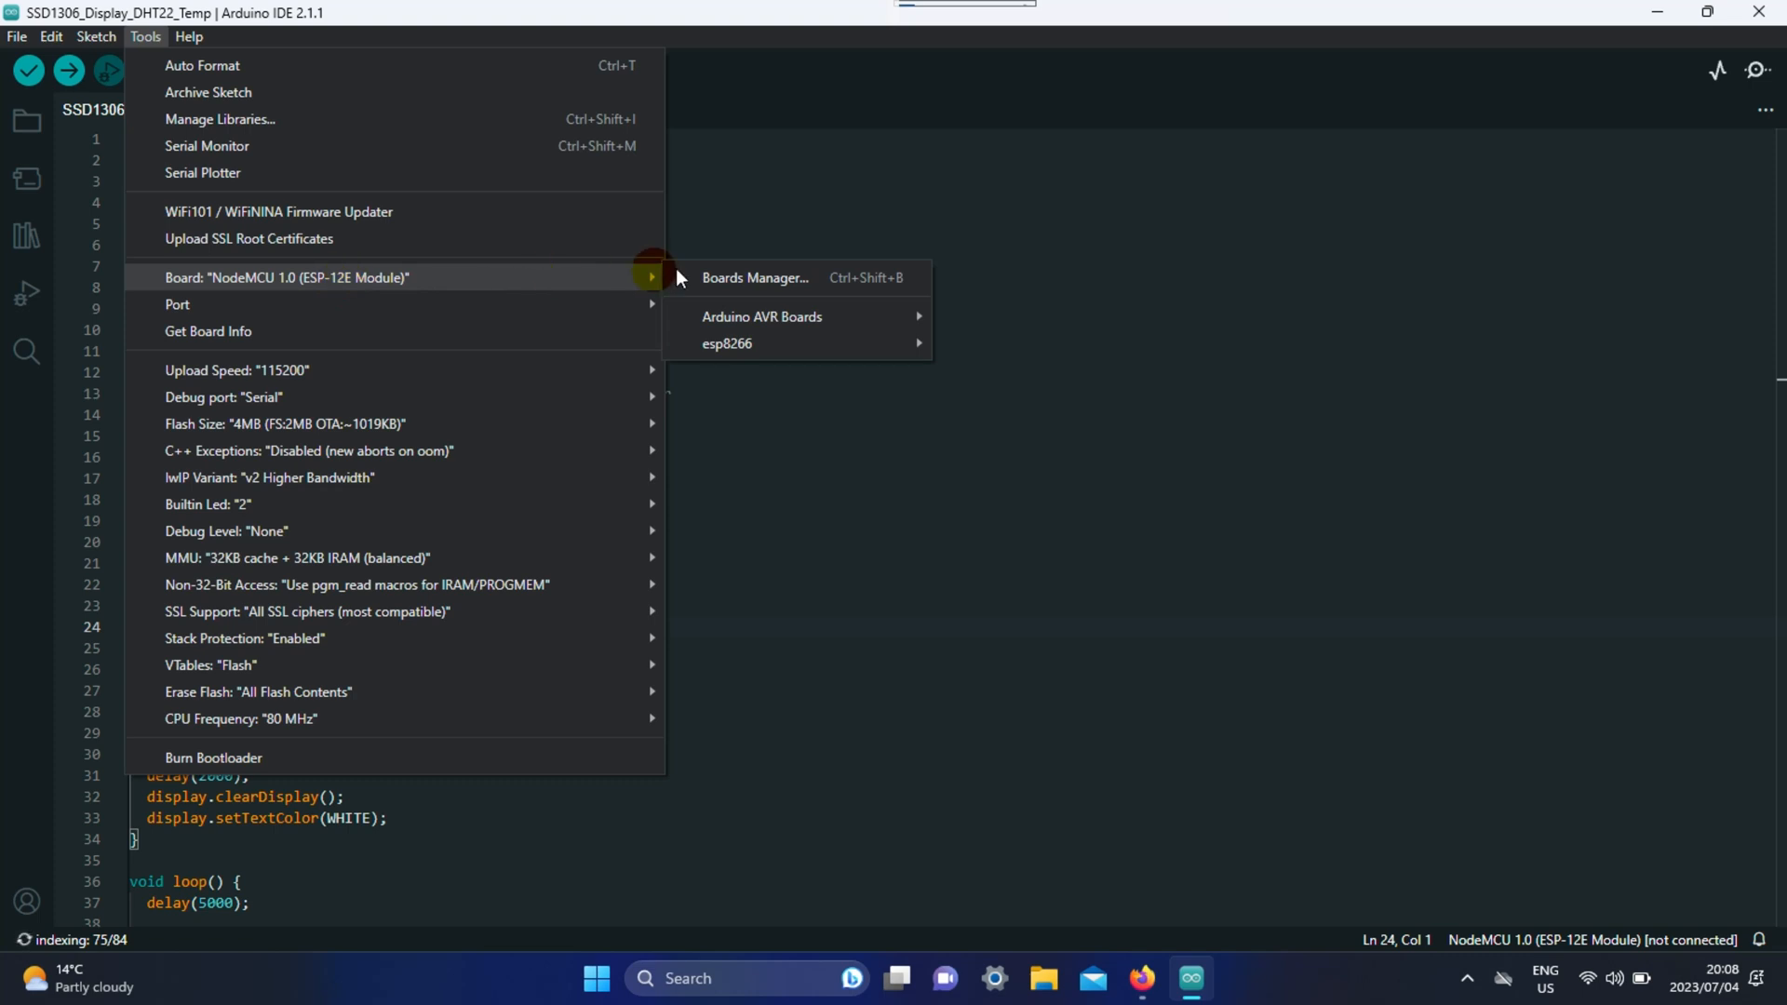
{"action": "mouse_move", "coordinate": [759, 317]}
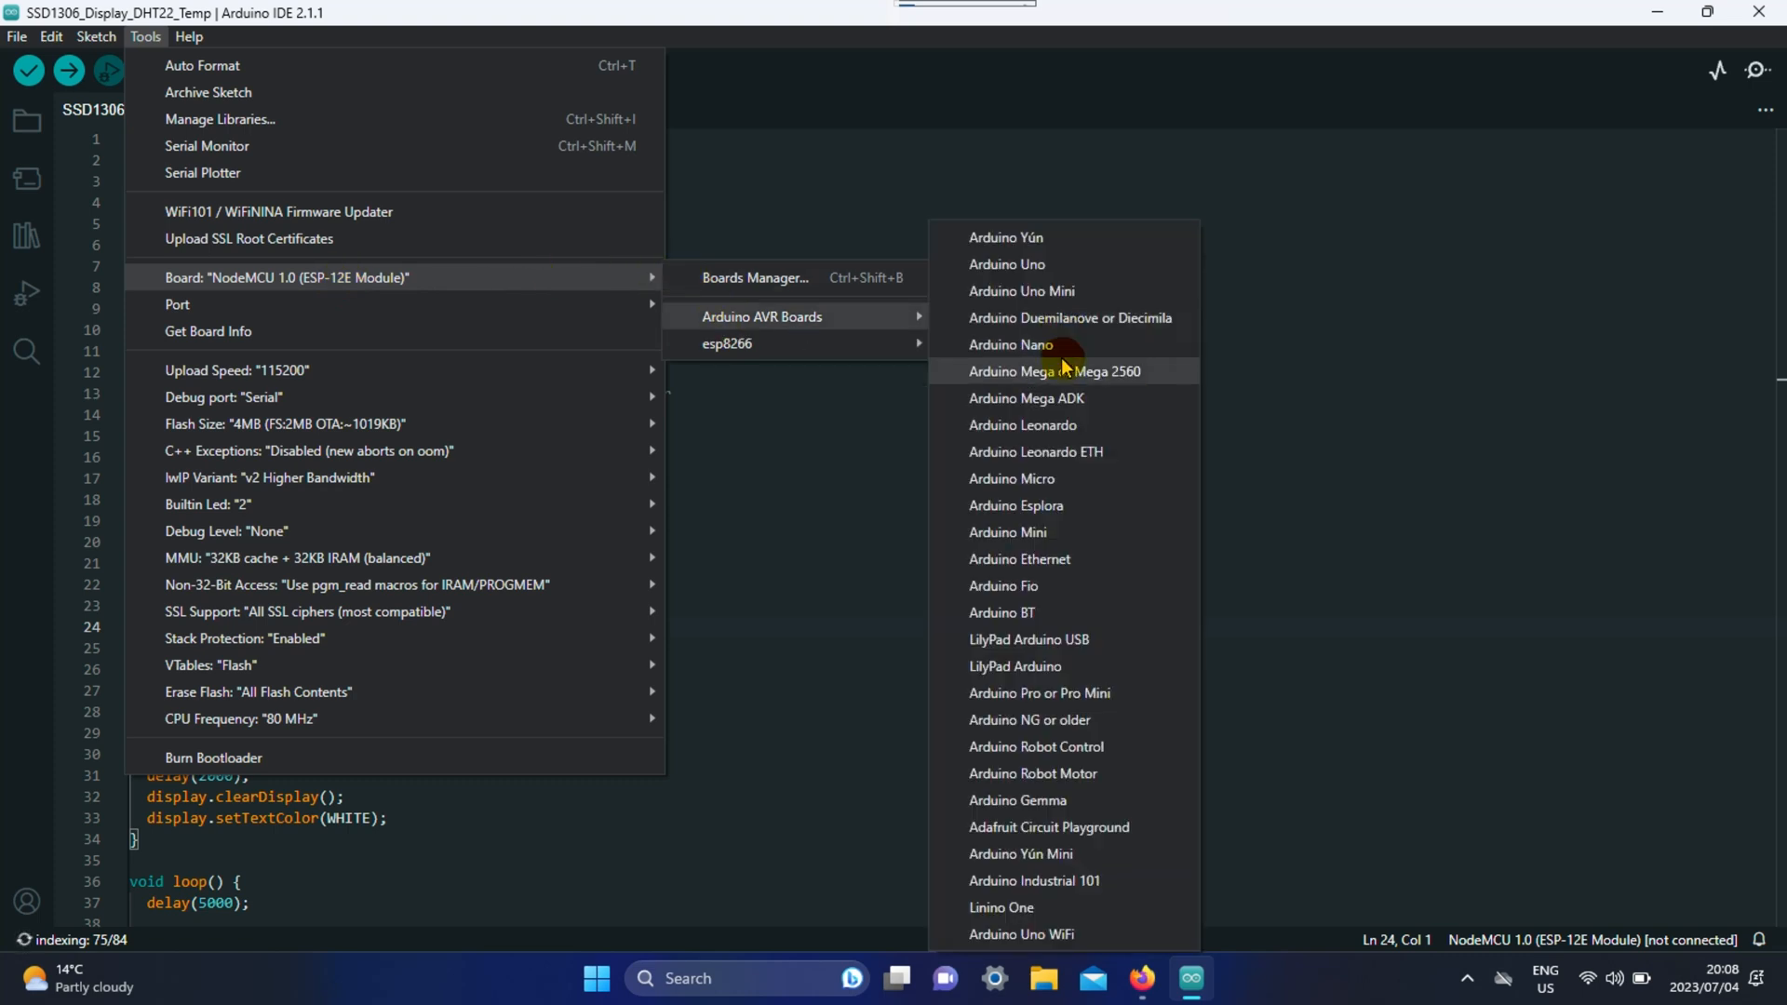
{"action": "left_click", "coordinate": [1007, 345]}
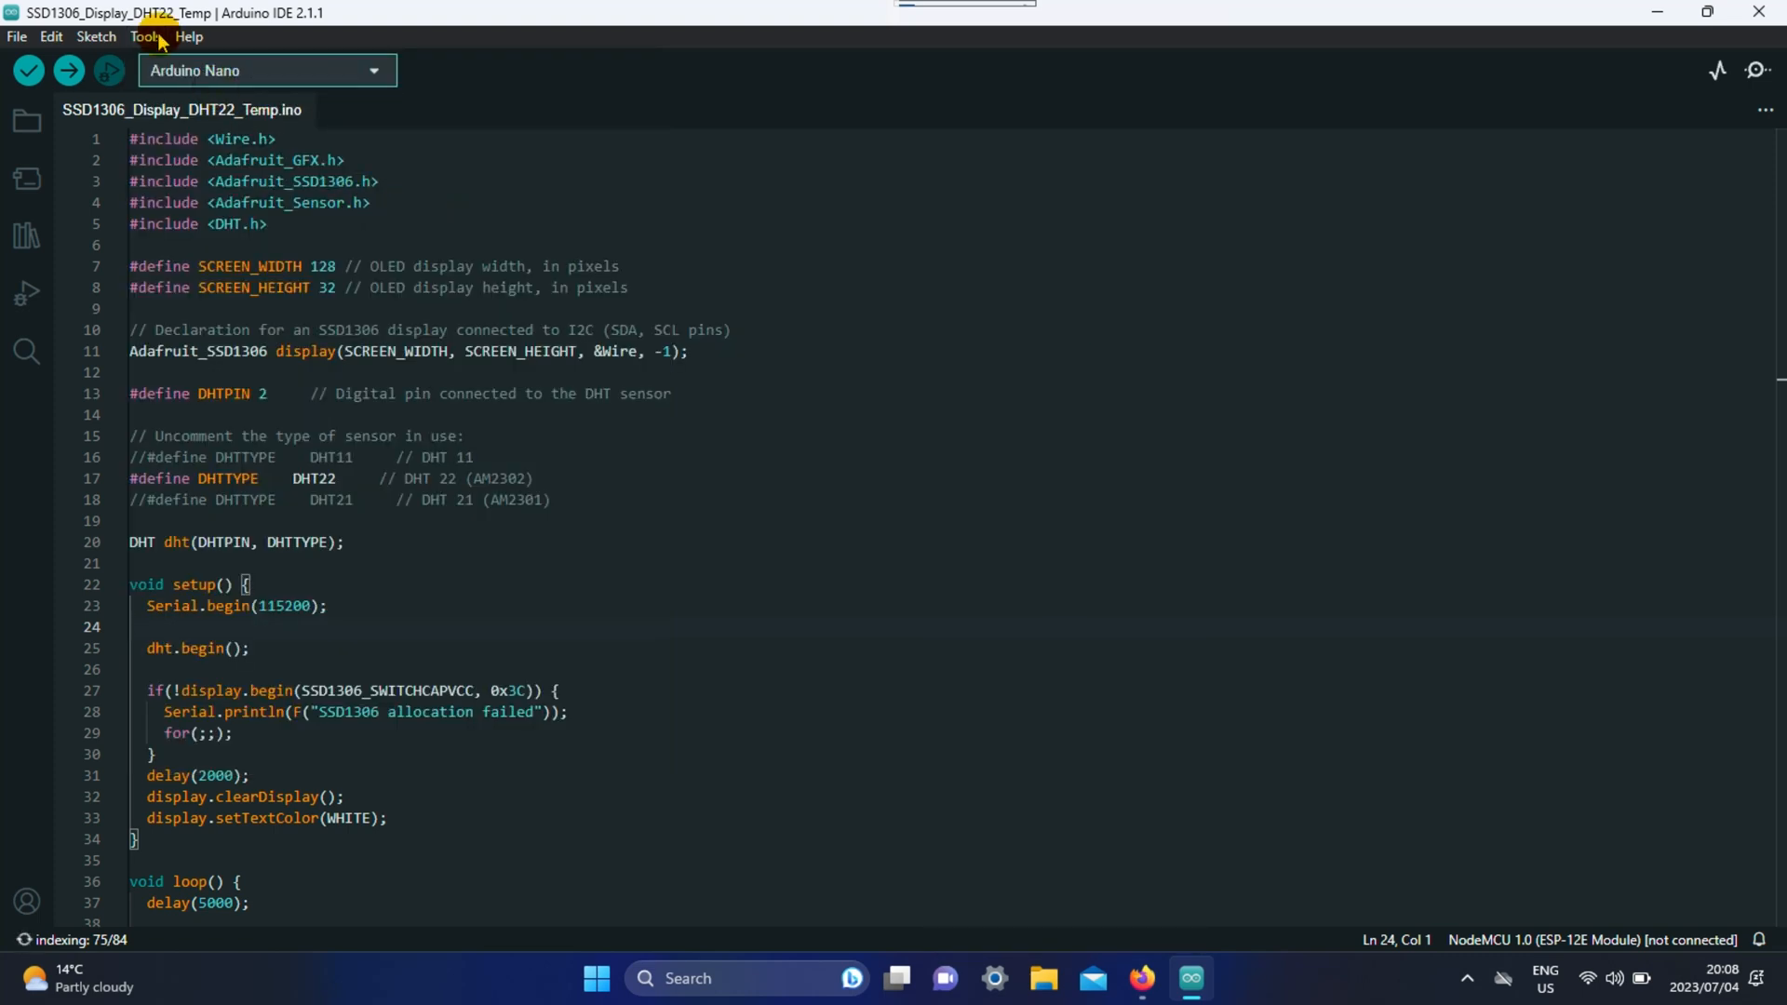
{"action": "left_click", "coordinate": [145, 37]}
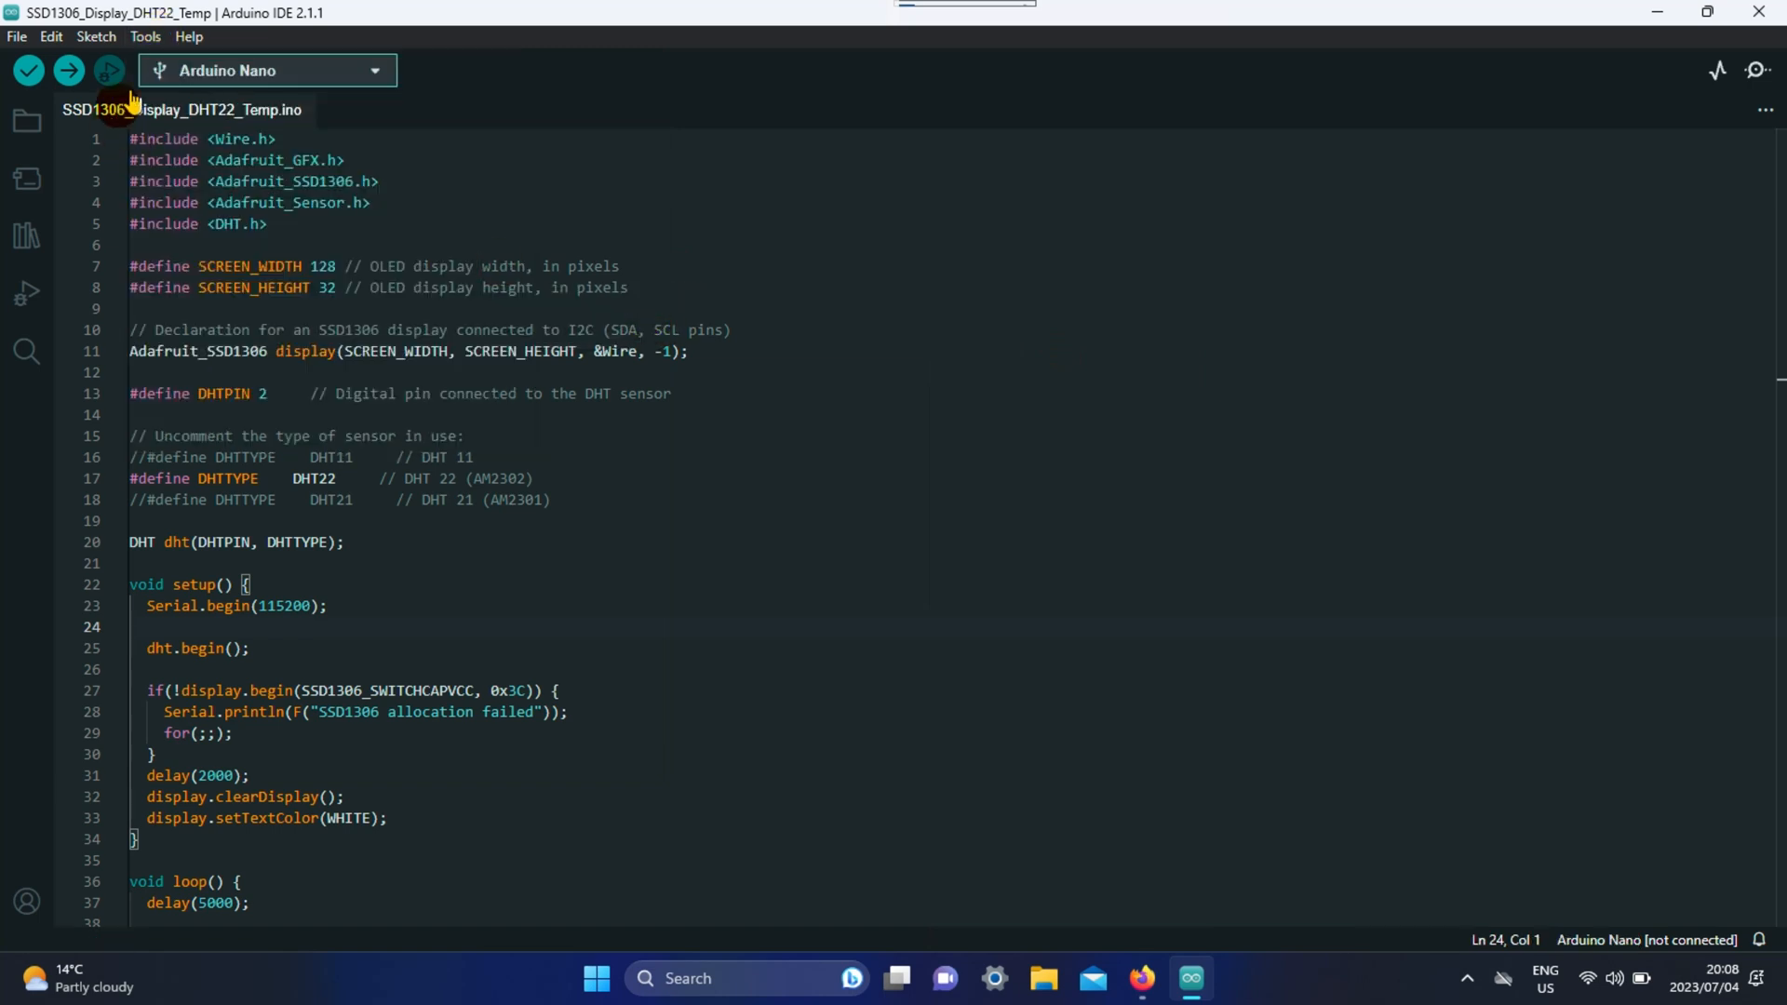
{"action": "left_click", "coordinate": [145, 35]}
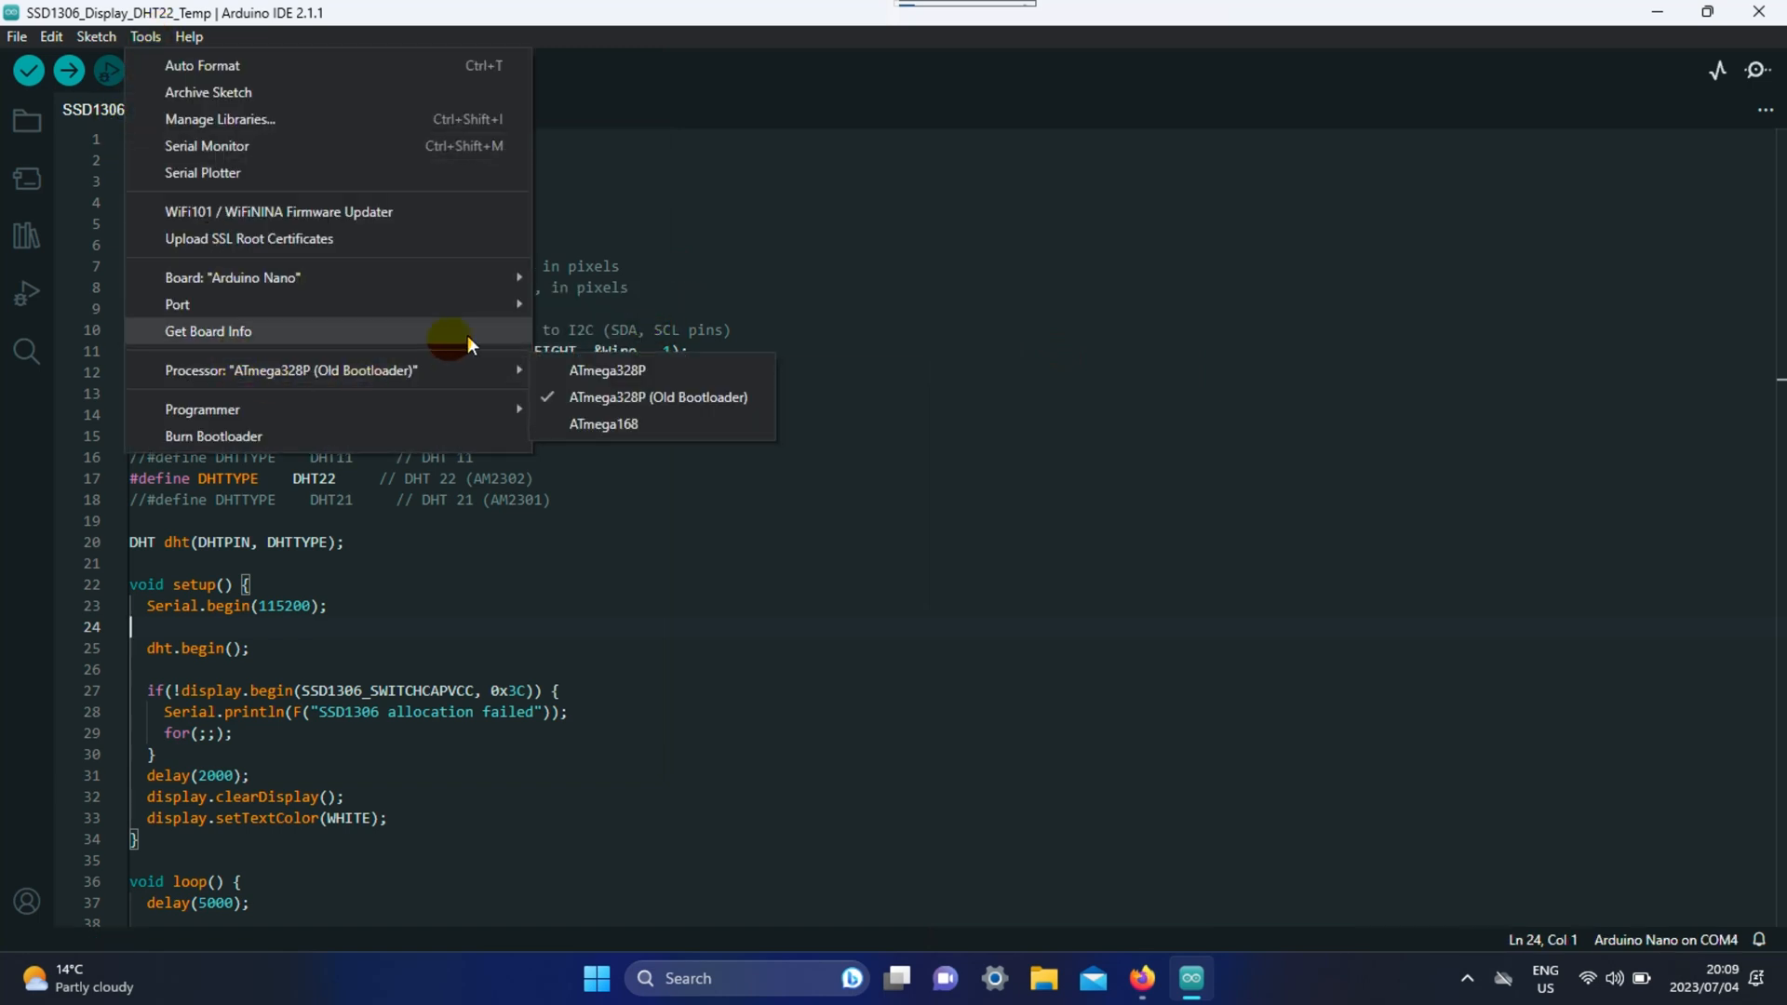